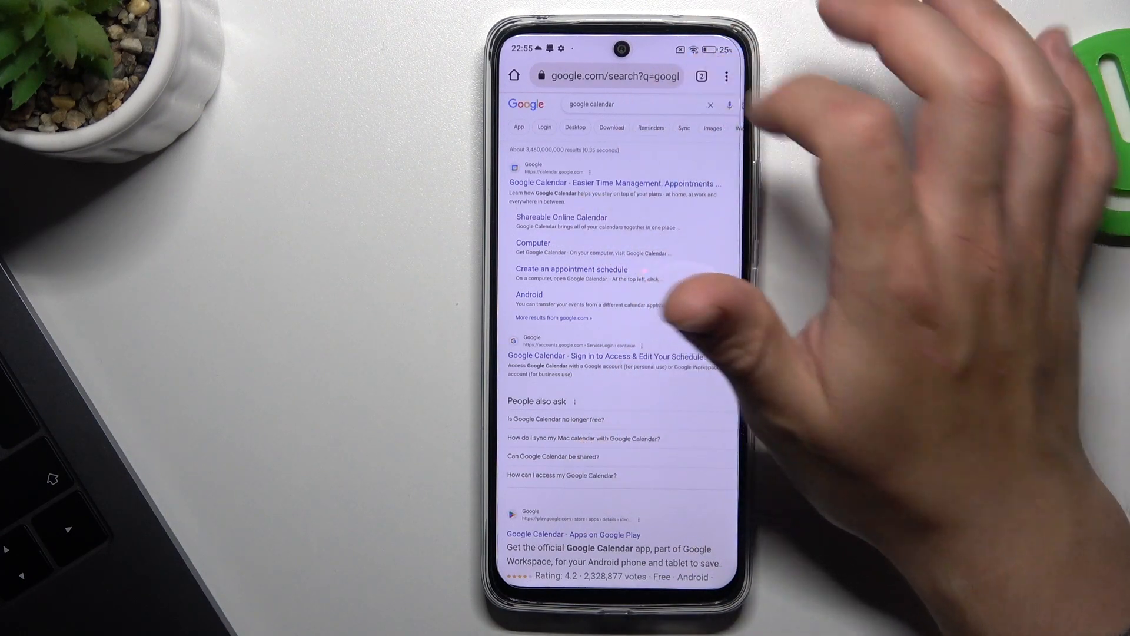
Open the Google Calendar web page from the search results.
left_click(614, 183)
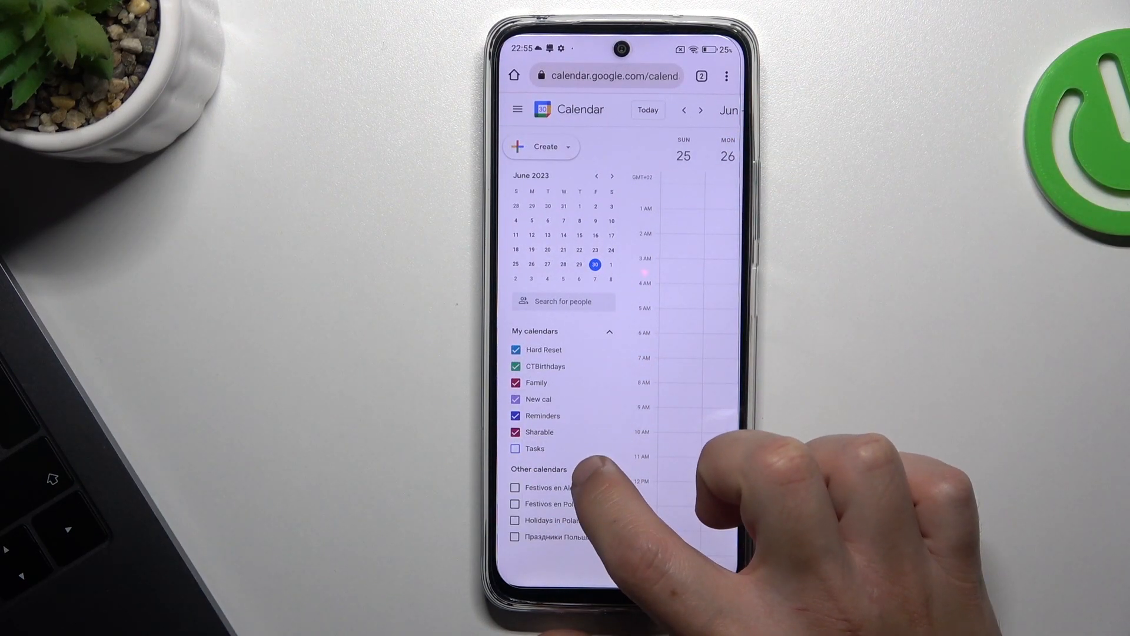
Create a brand-new calendar under Other calendars and name it Fily2.
left_click(568, 468)
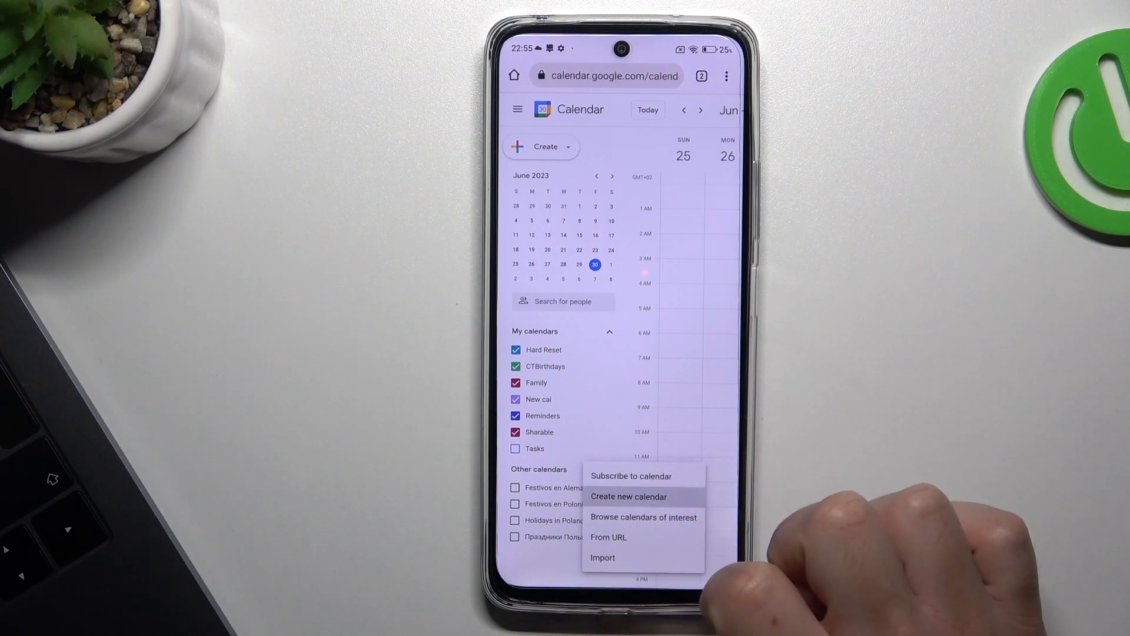
left_click(628, 495)
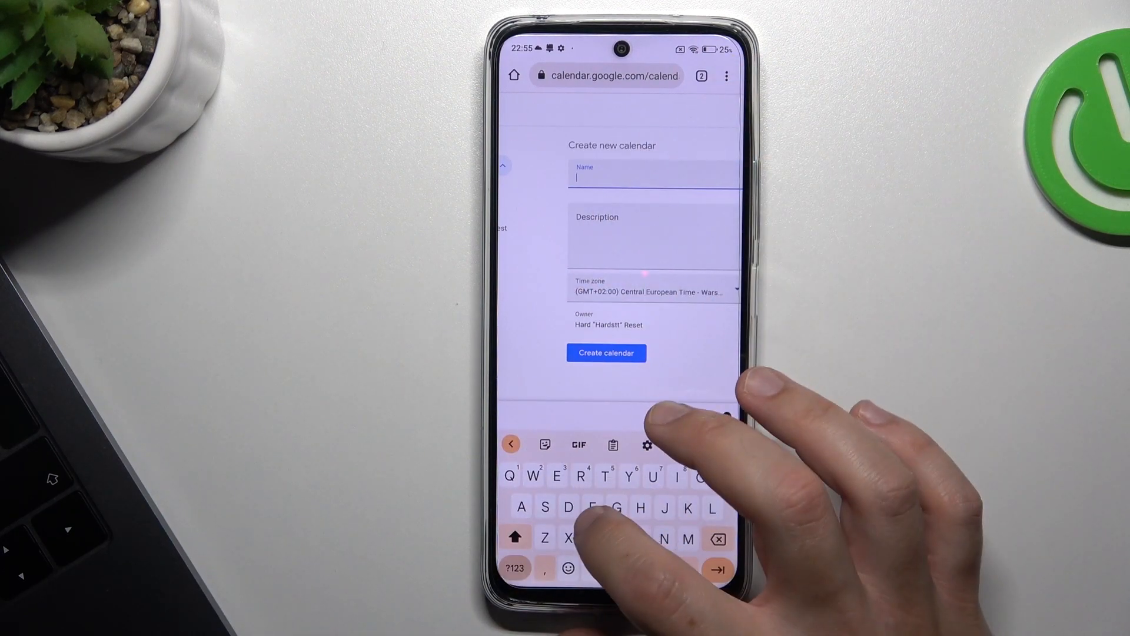
type("Fily2")
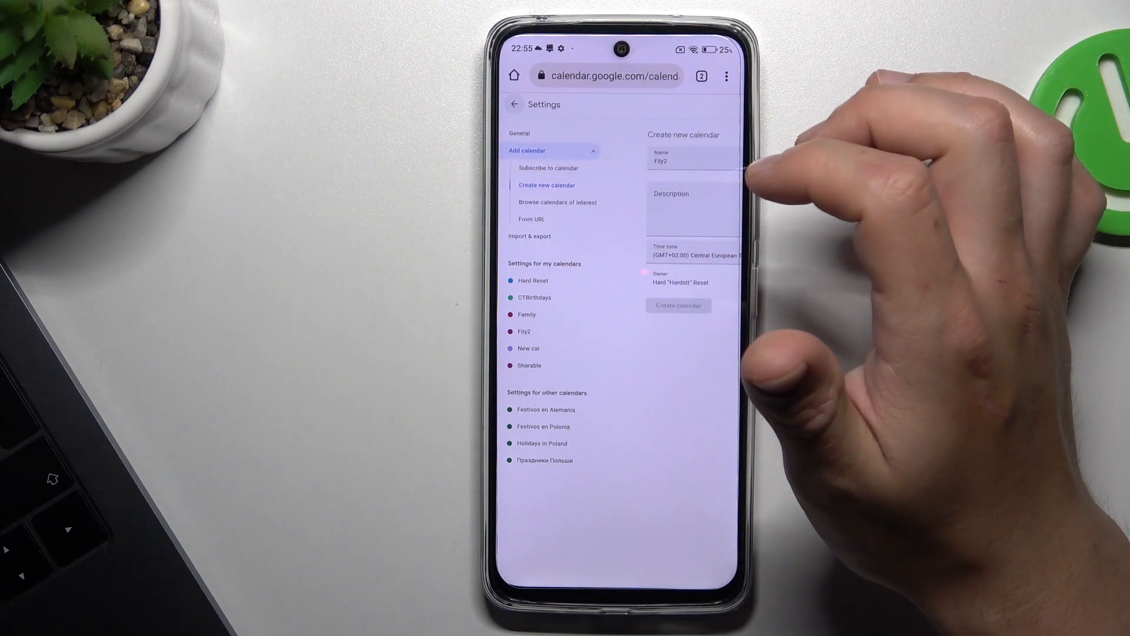
Return to the calendar and reach the settings page for the Fily2 calendar.
left_click(515, 103)
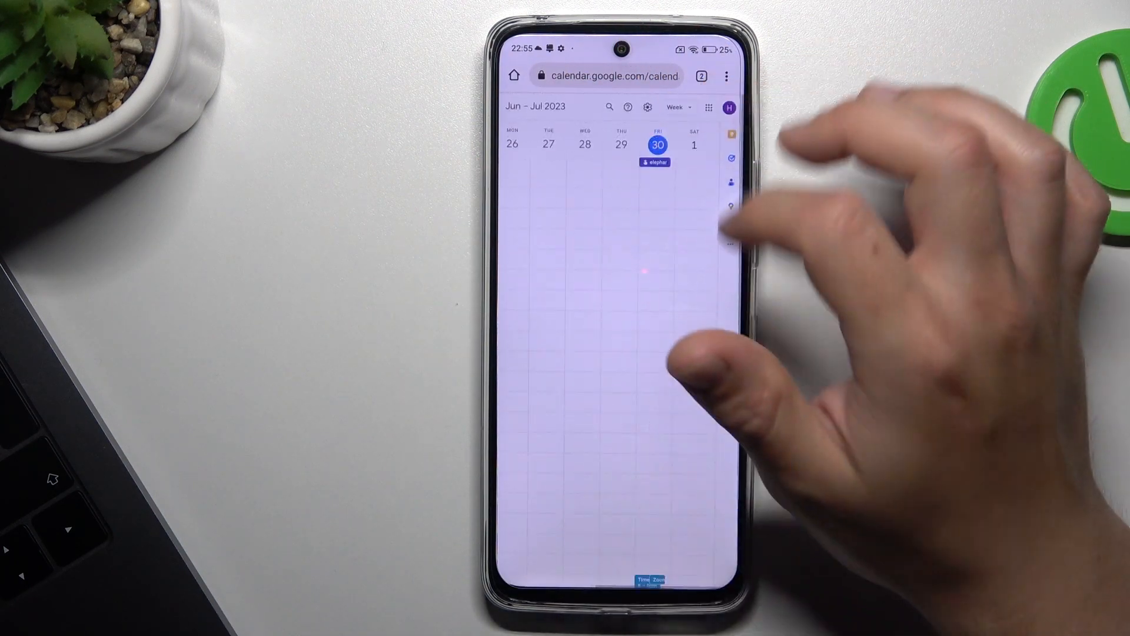
left_click(647, 107)
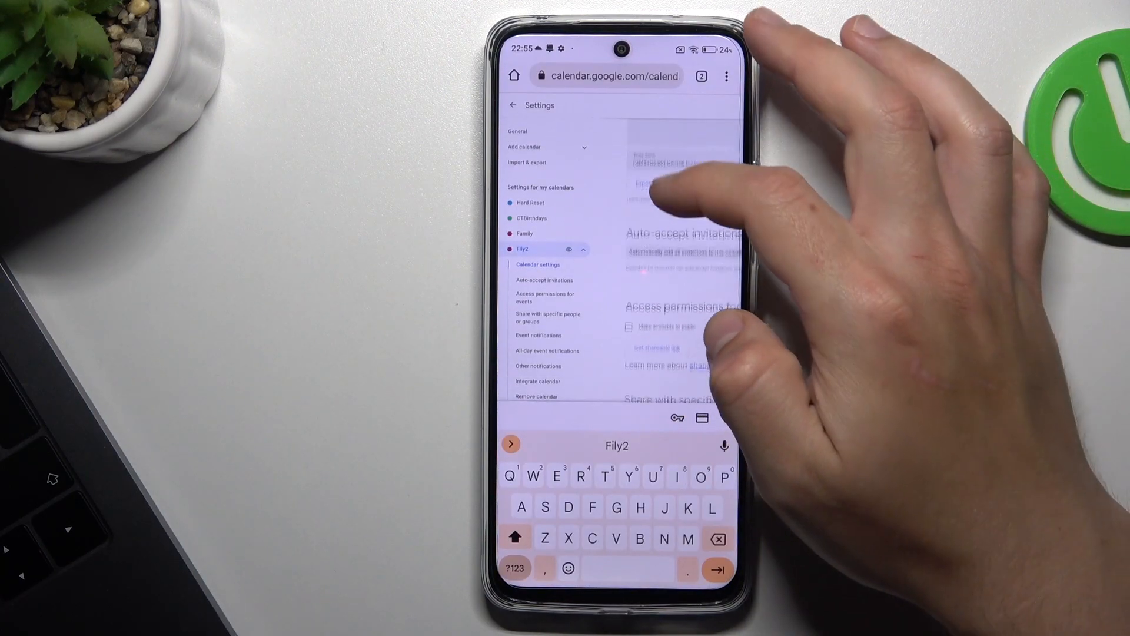
Scroll down Fily2's settings to the Share with specific people or groups section.
scroll("down", 3)
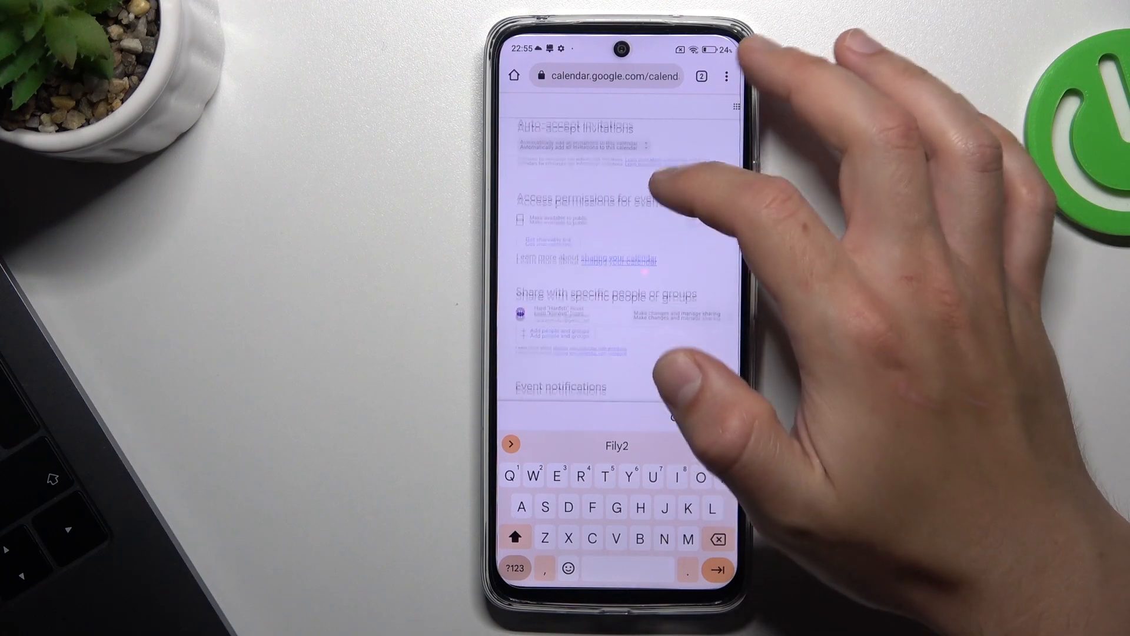
scroll("down", 3)
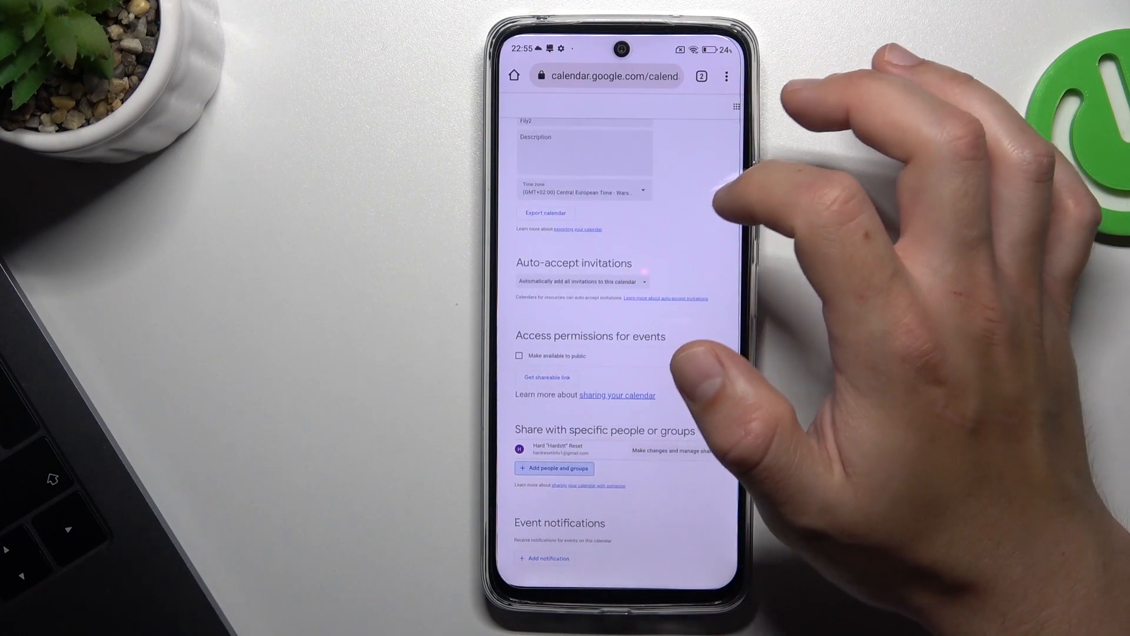
scroll("down", 3)
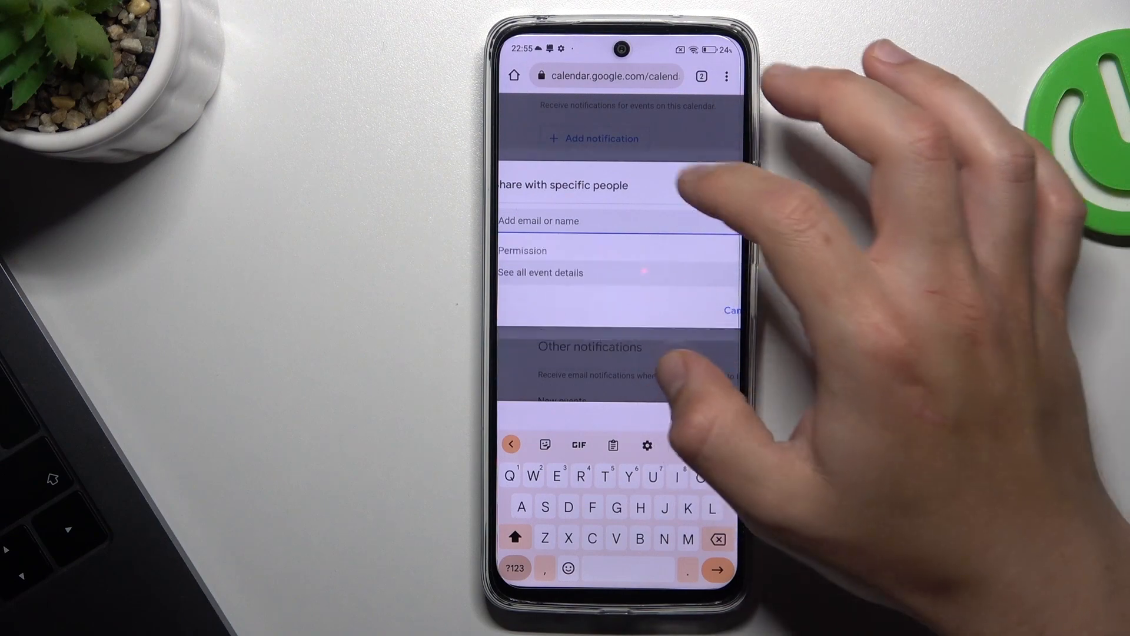
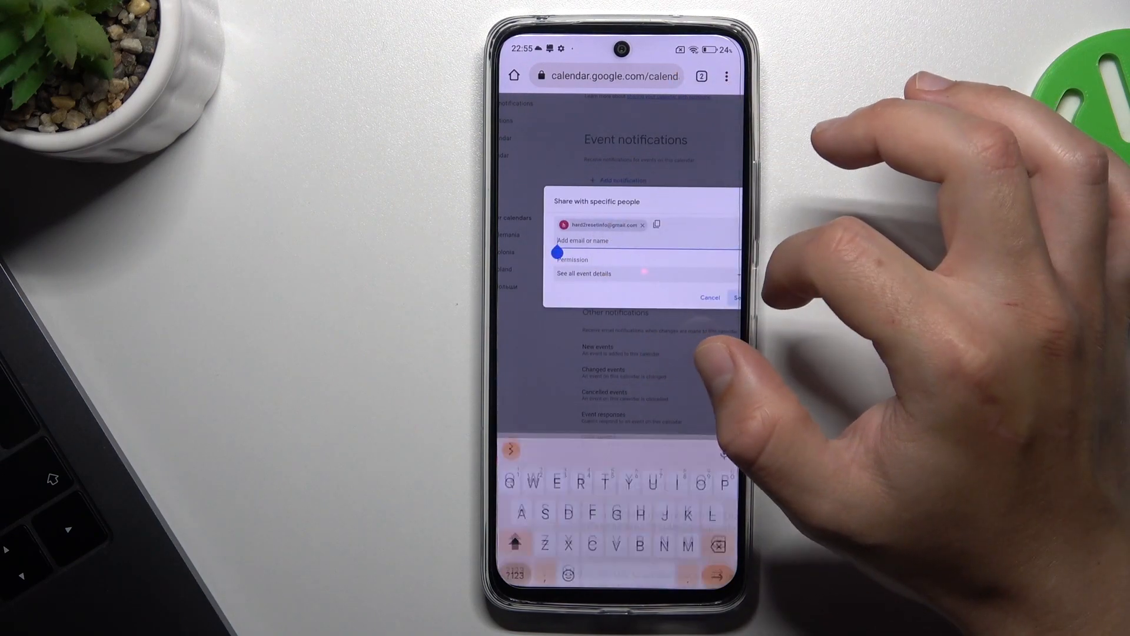
left_click(709, 297)
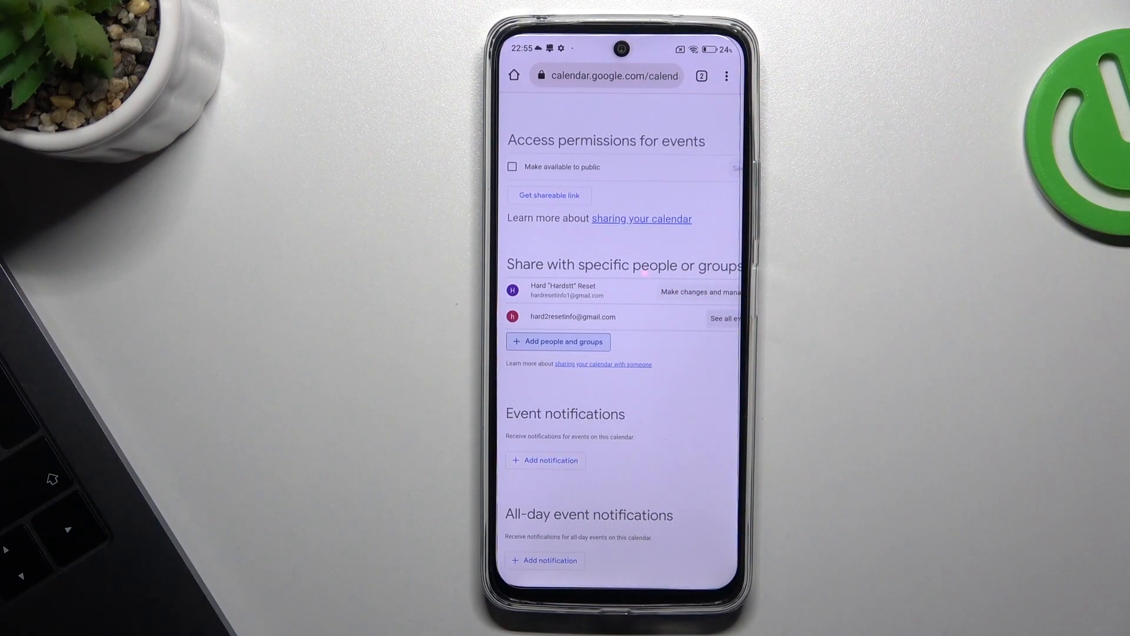